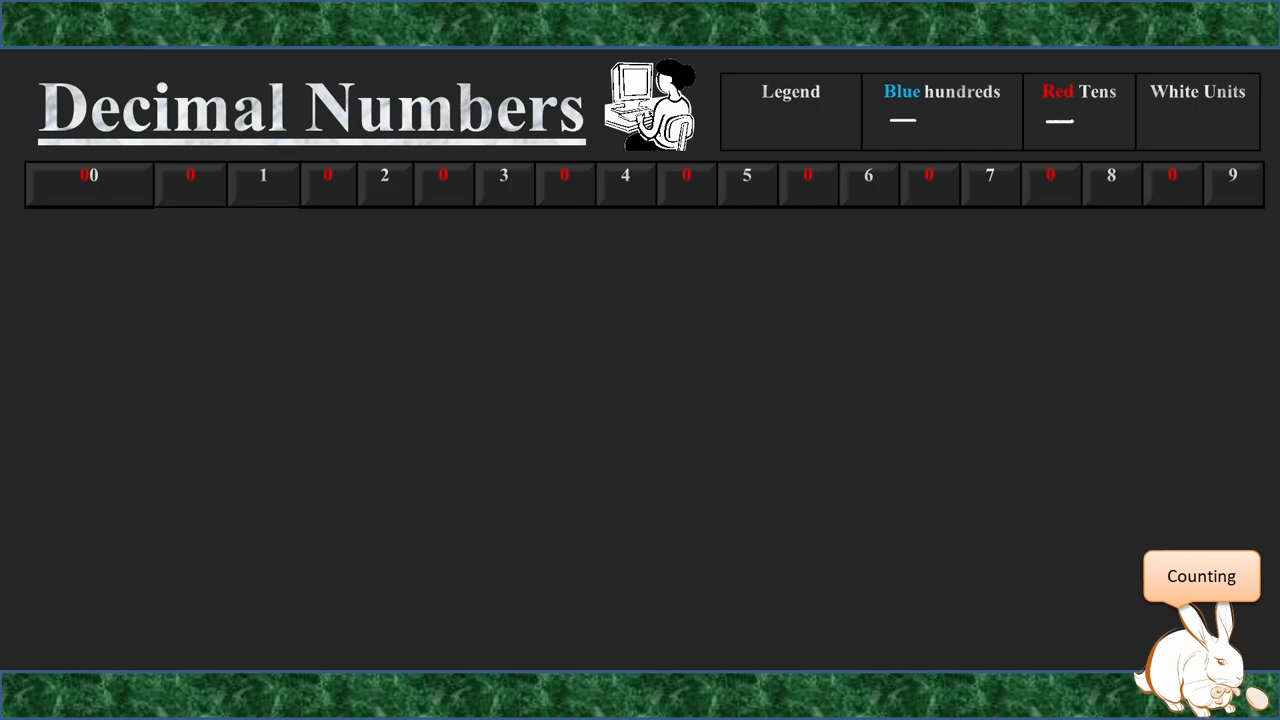
Step: Play the underline animations on the White Units legend label and numbers 00, 01, 02, 03
left_click(1197, 110)
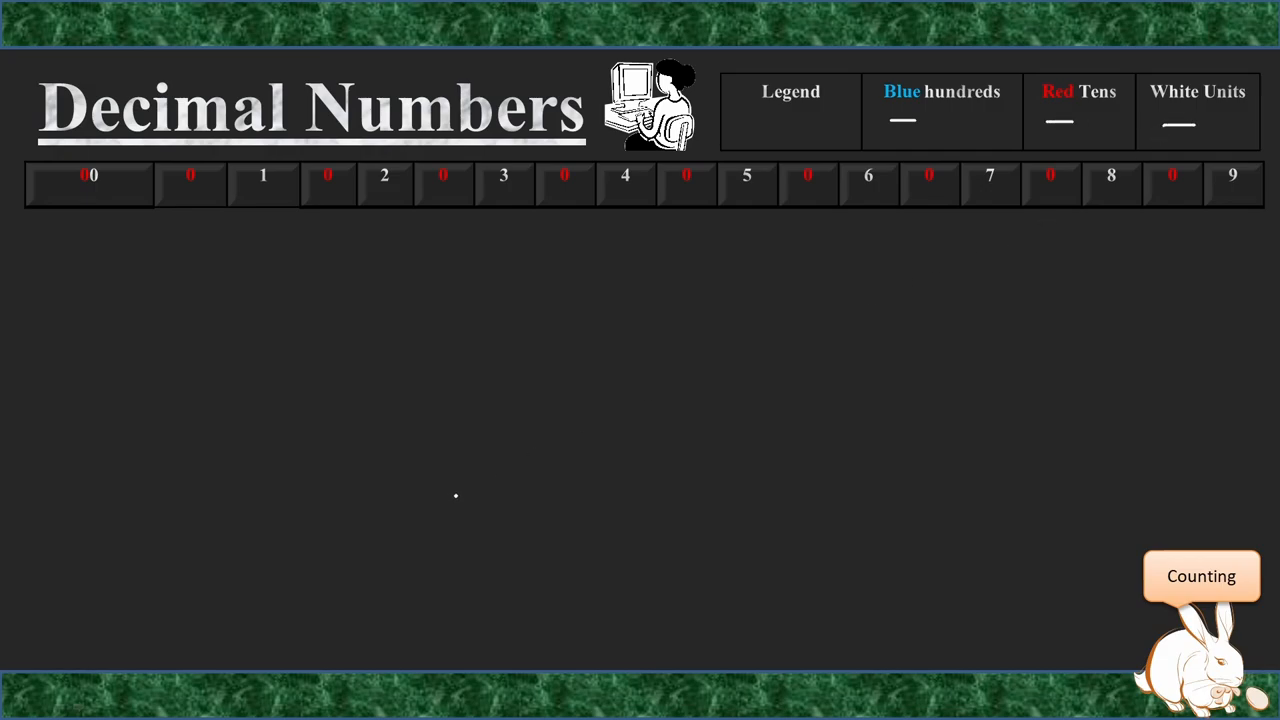
mouse_move(190, 343)
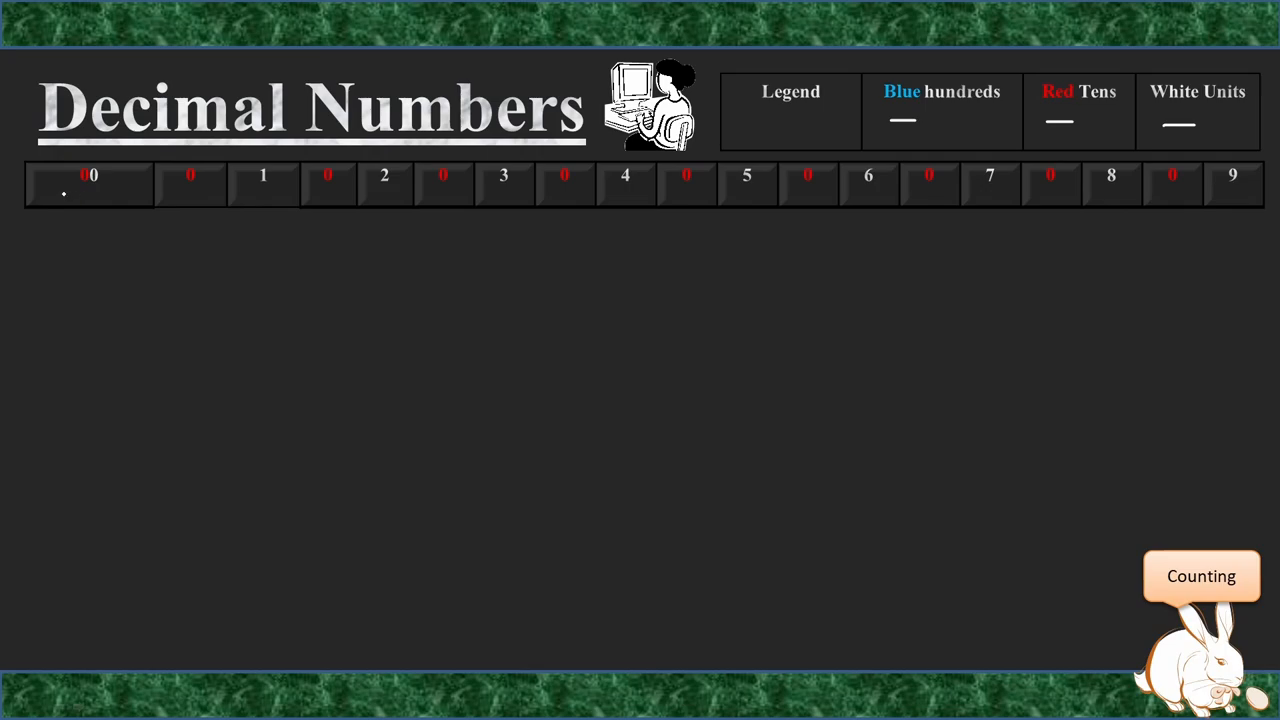
left_click(88, 185)
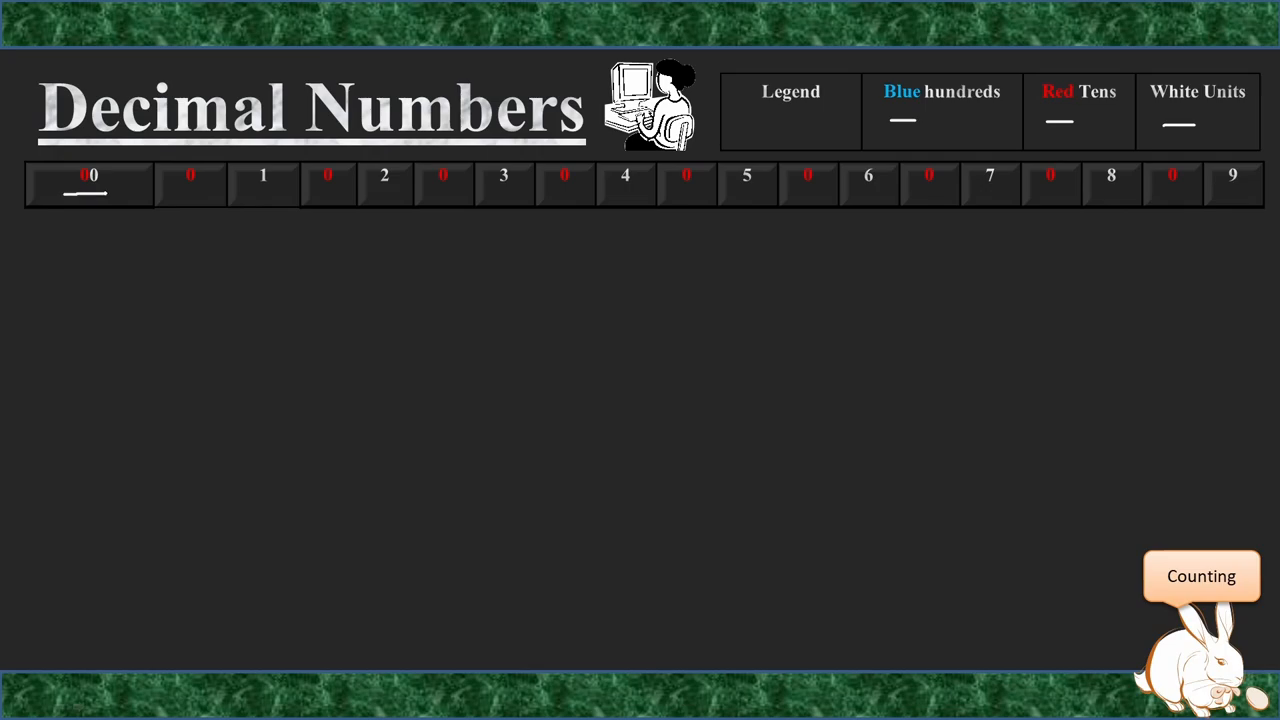
left_click(263, 185)
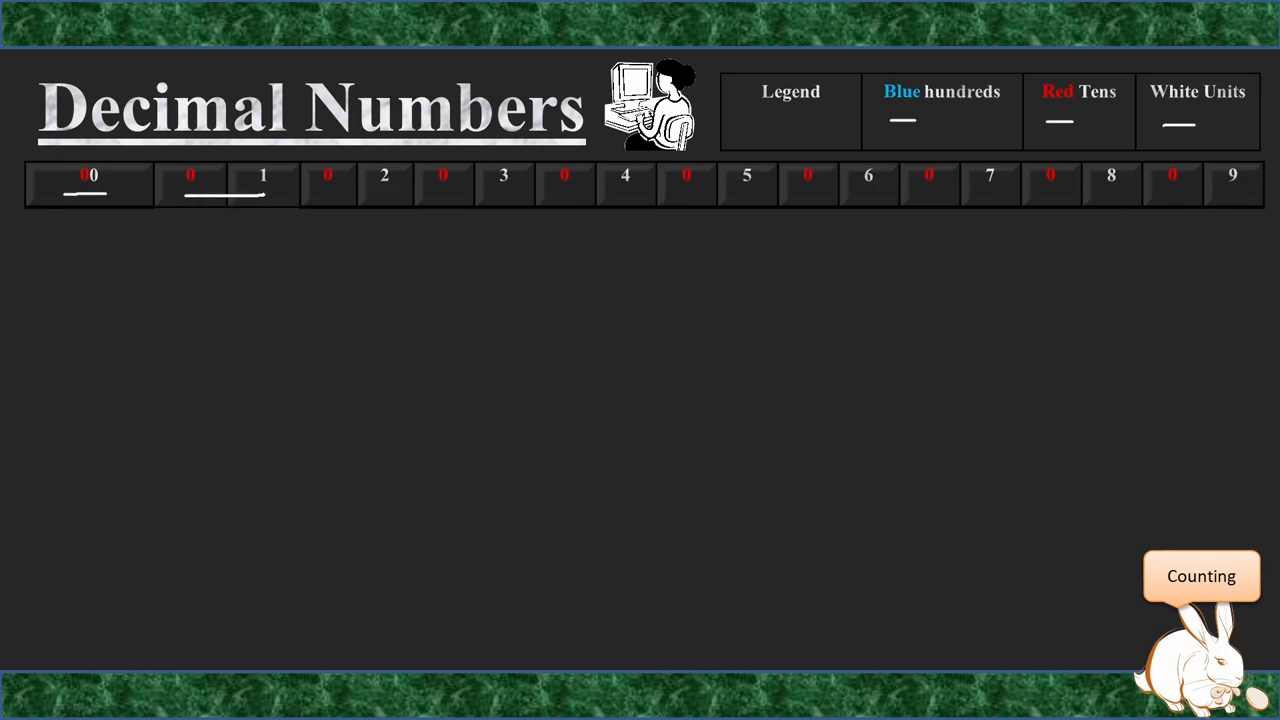
left_click(384, 185)
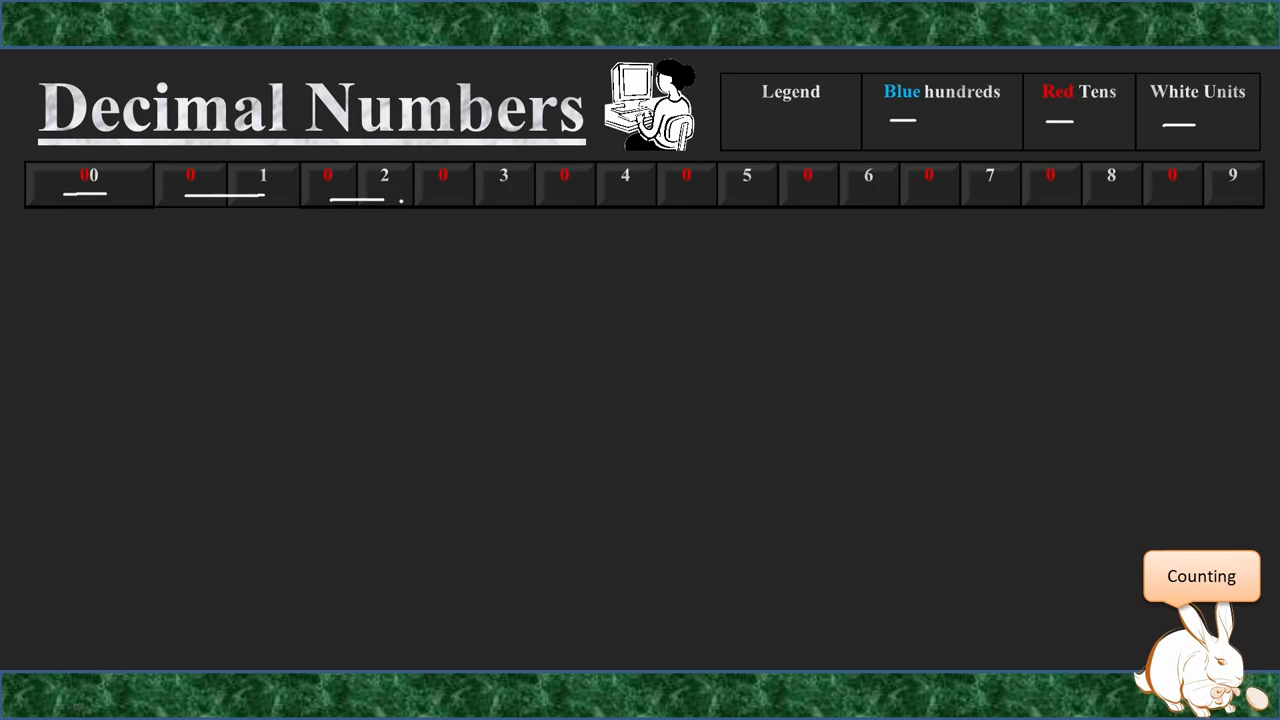
left_click(504, 185)
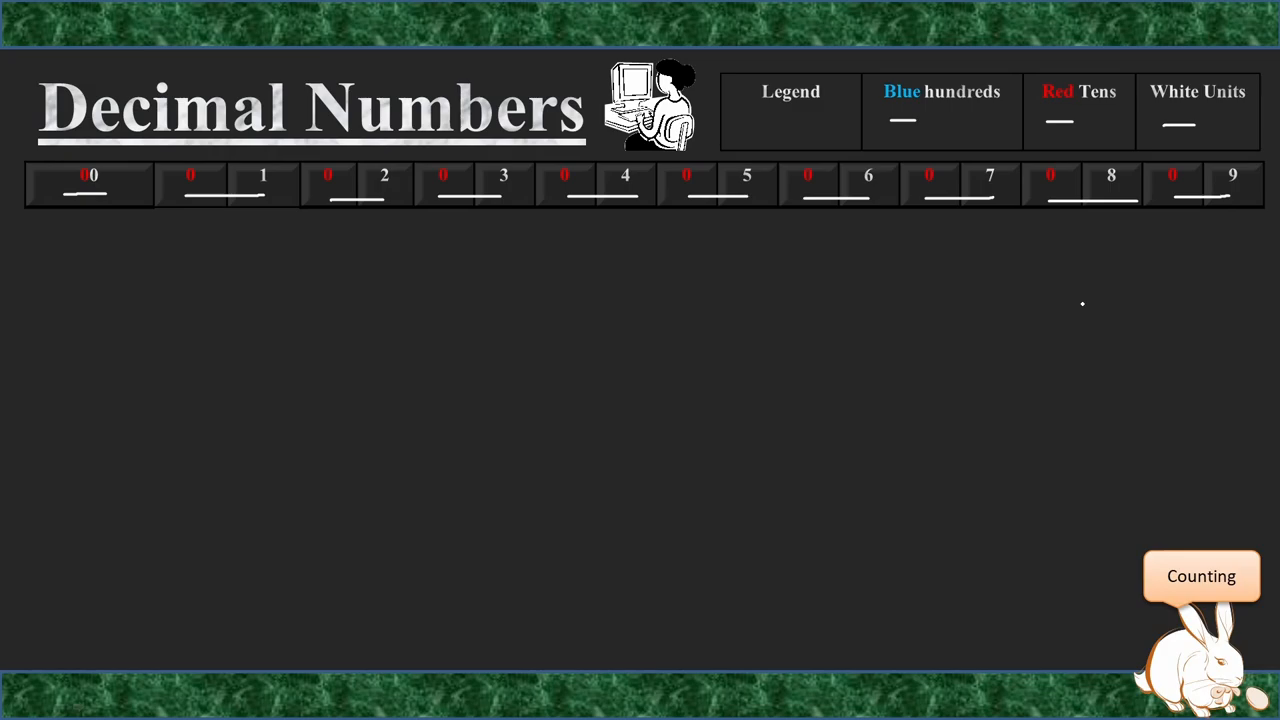
mouse_move(791, 294)
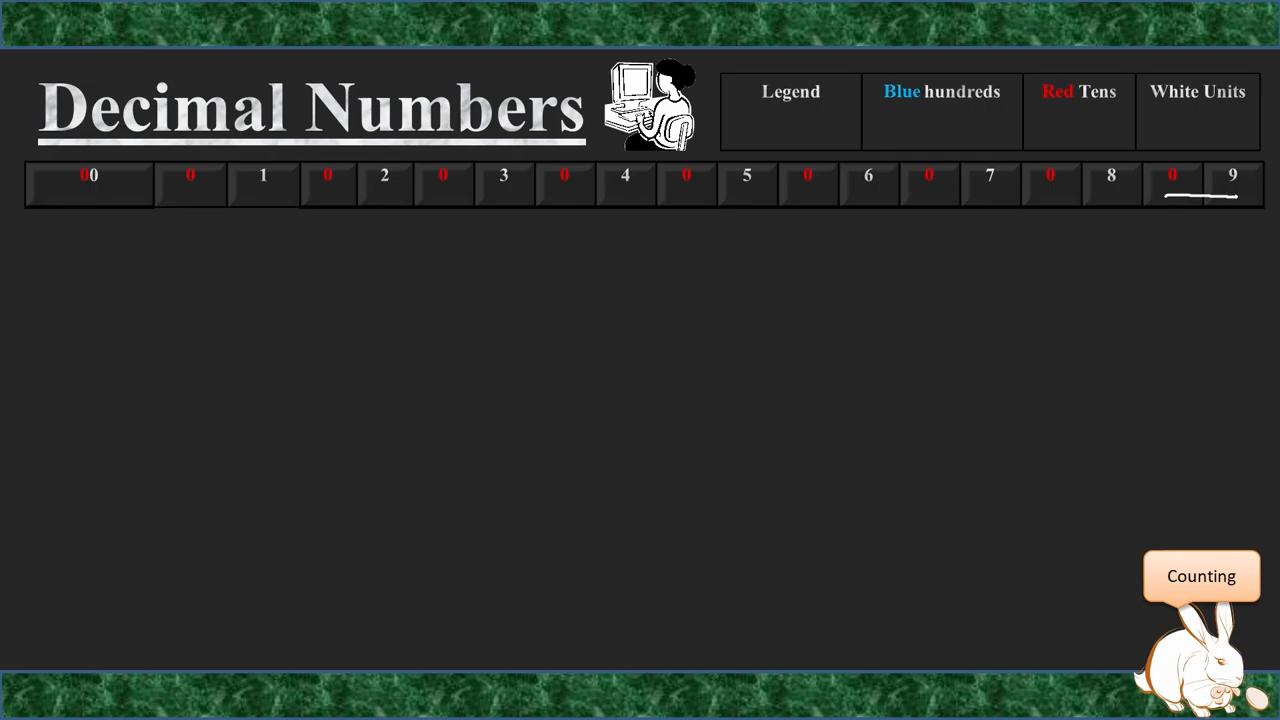
Step: Advance the slide show animation to reveal the 10–19 counting row
left_click(33, 707)
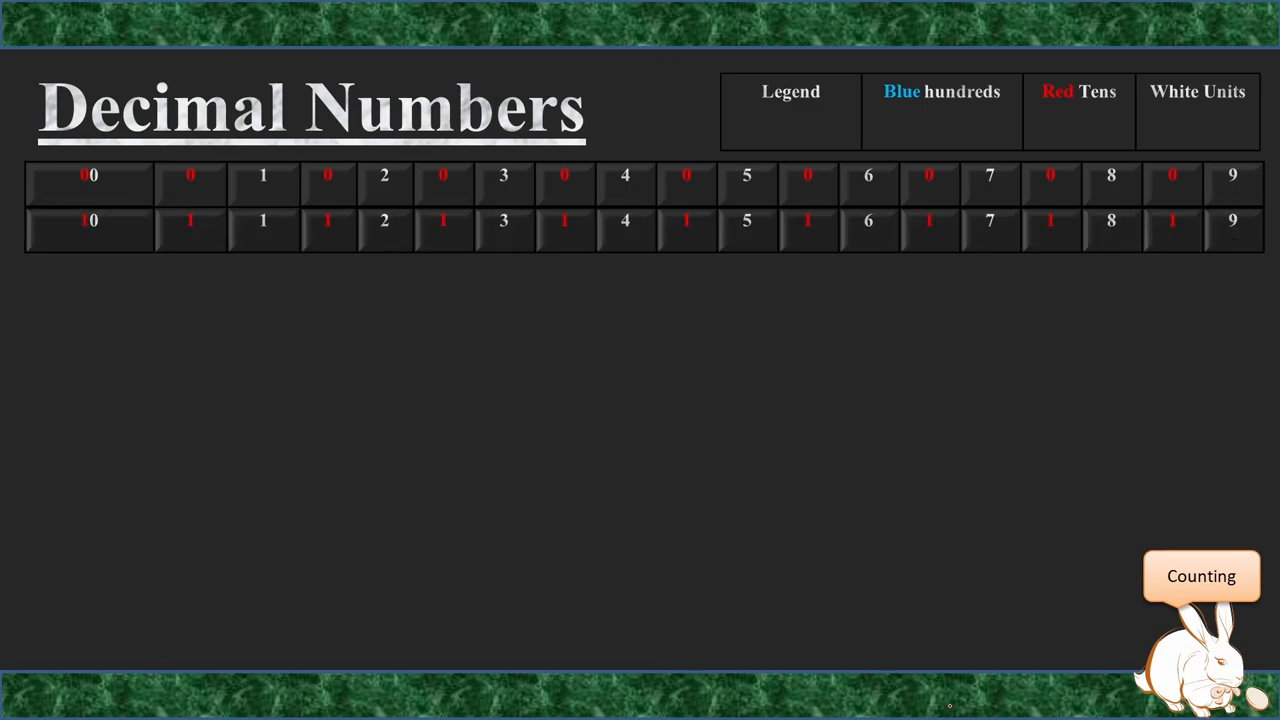
Step: Draw a red pen underline across 20, 21 and 22 in the 20s row
left_click_drag(65, 242, 363, 244)
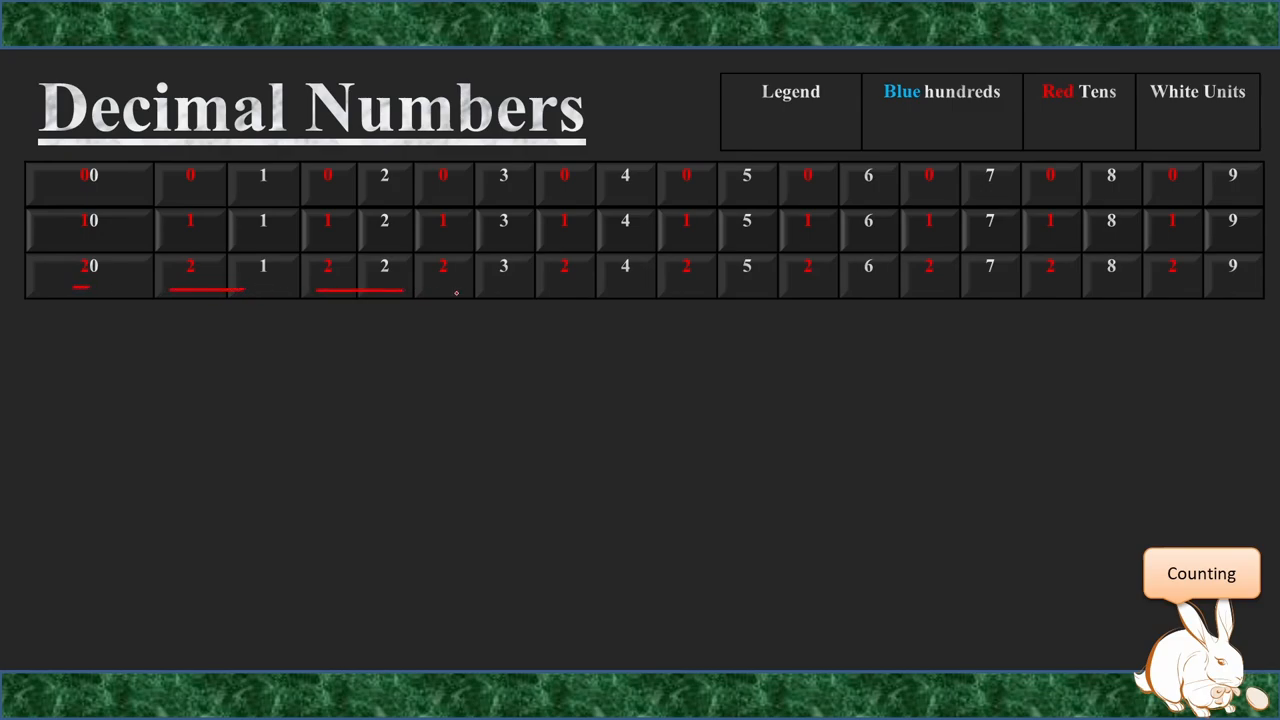
Step: Underline the 90s row numbers in red and handwrite a 1 beside the 9
left_click_drag(456, 291, 747, 290)
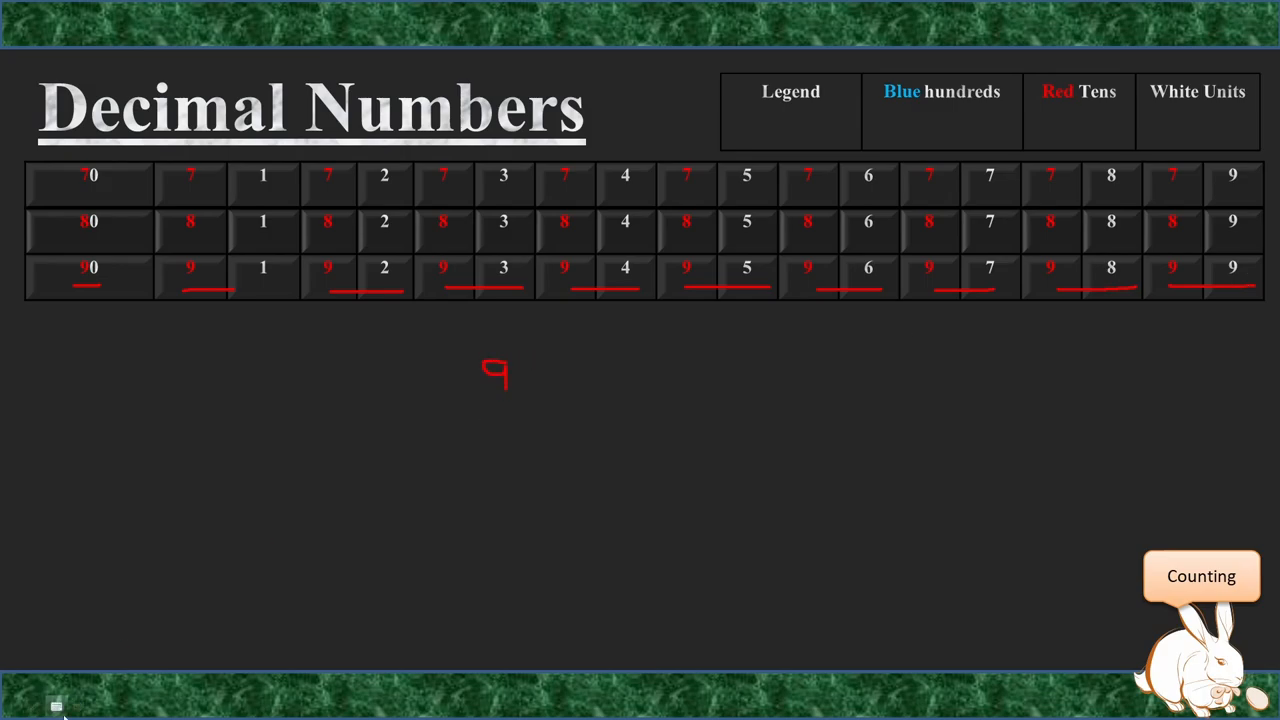
left_click_drag(533, 360, 533, 398)
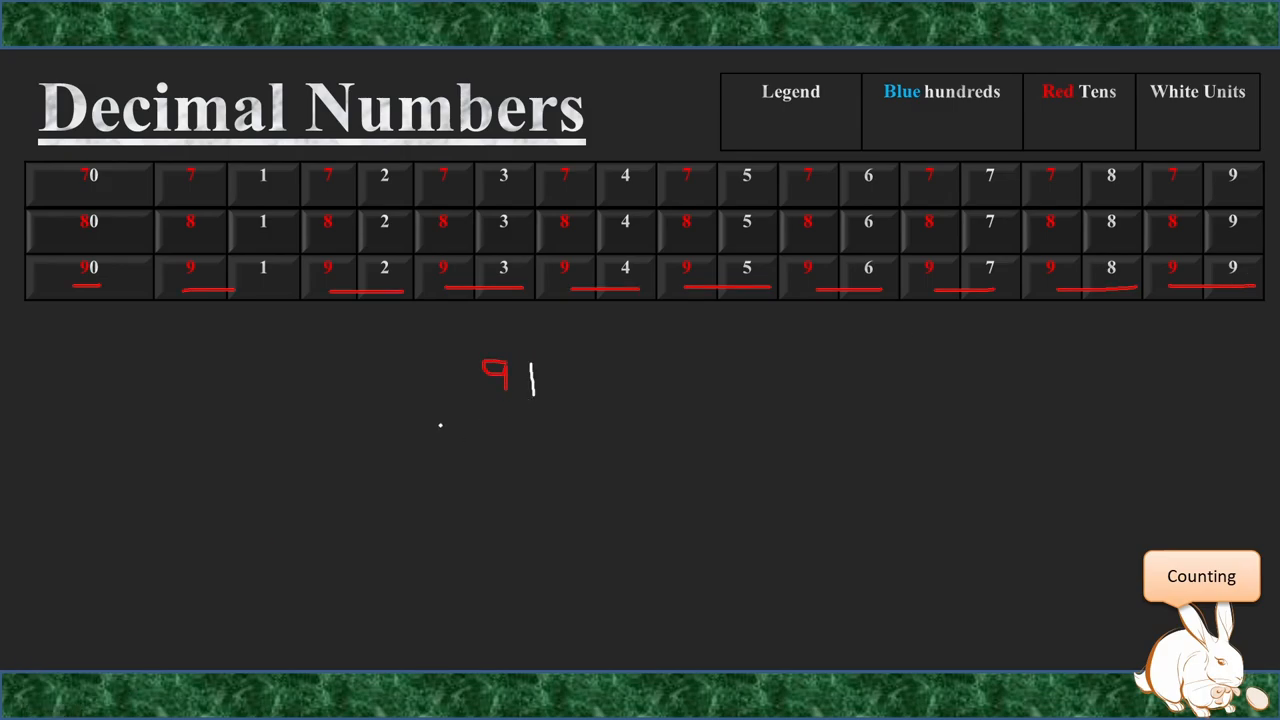